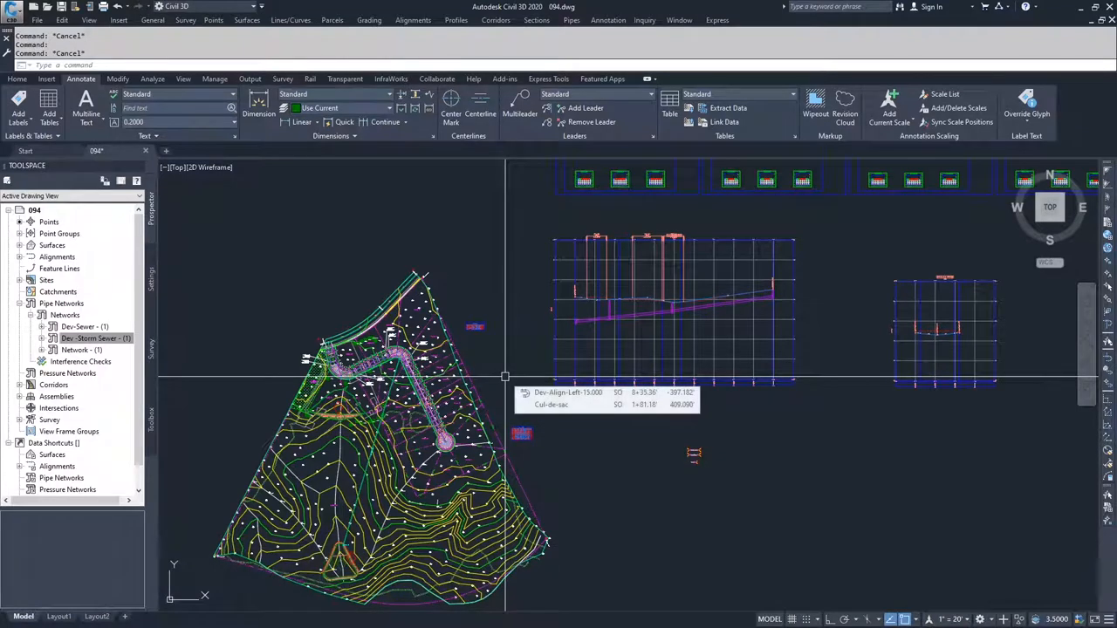
{"action": "mouse_move", "coordinate": [503, 380]}
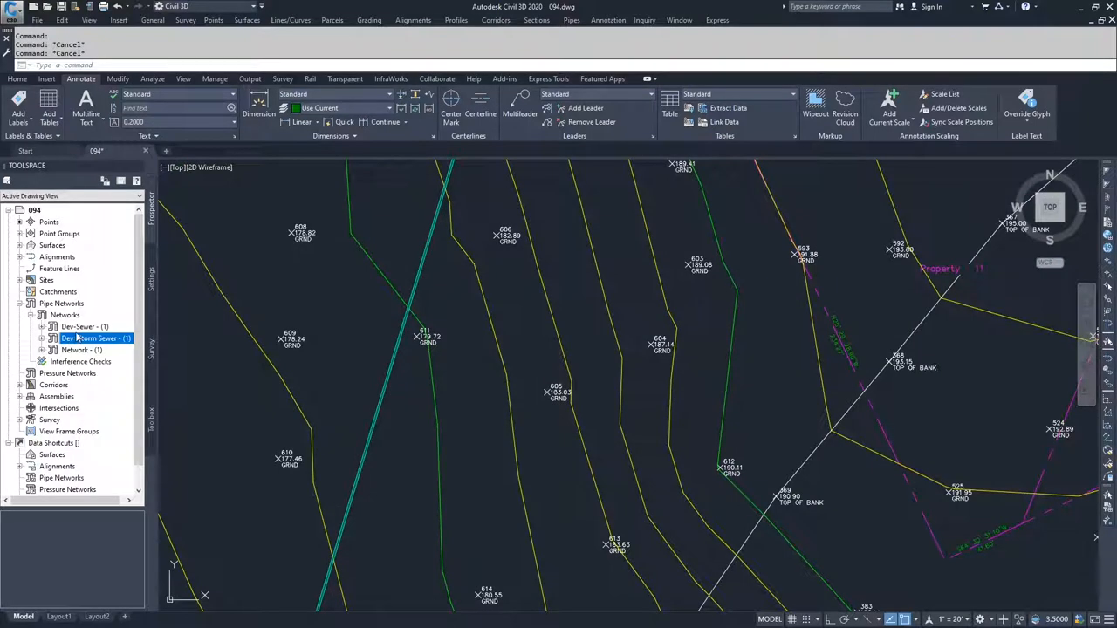
{"action": "mouse_move", "coordinate": [90, 338]}
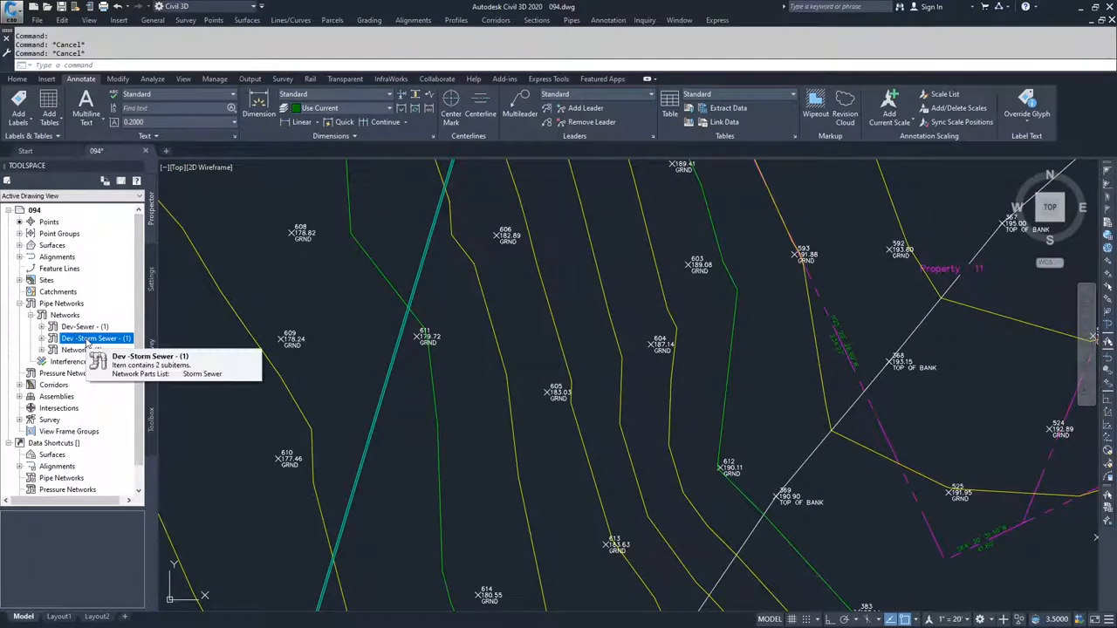
Select the Storm Sewer network's pipes from its Prospector right-click menu
{"action": "right_click", "coordinate": [87, 339]}
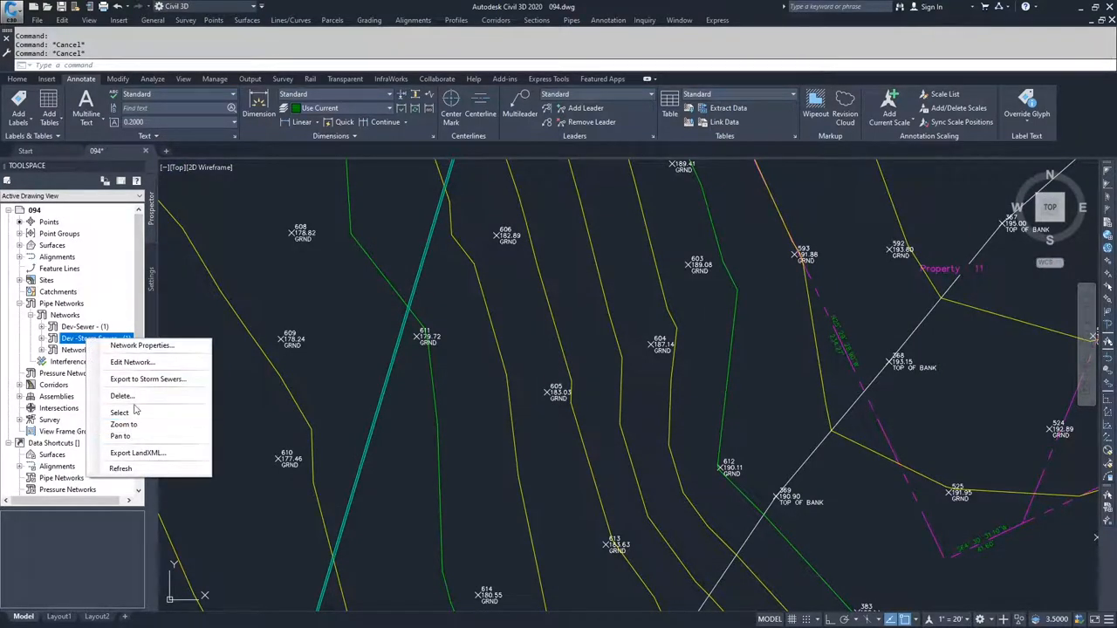
{"action": "left_click", "coordinate": [119, 412]}
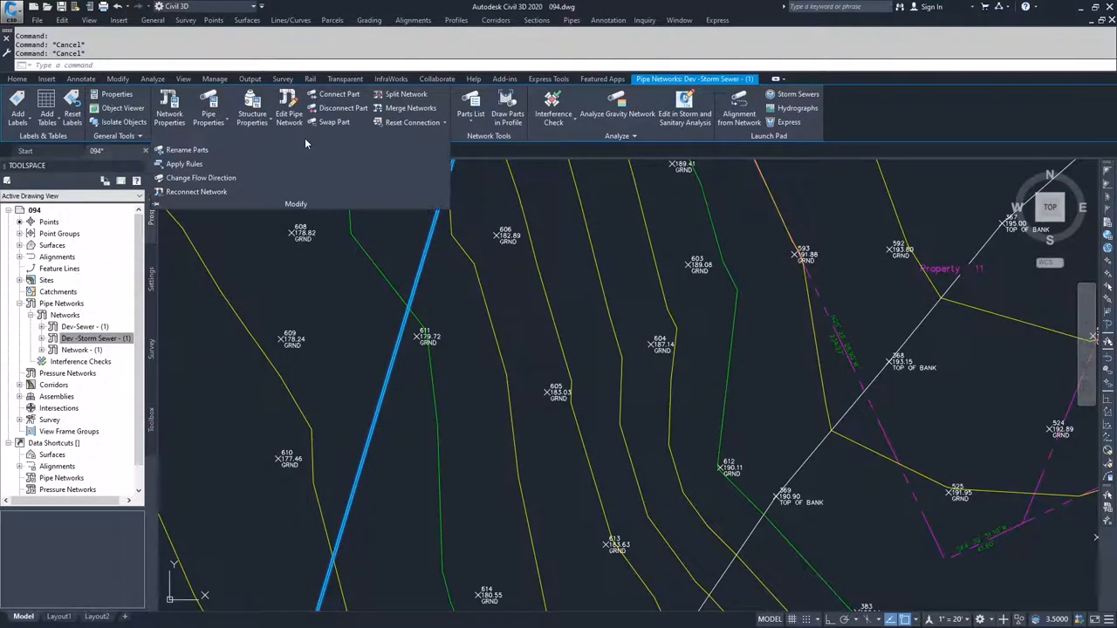
{"action": "mouse_move", "coordinate": [203, 178]}
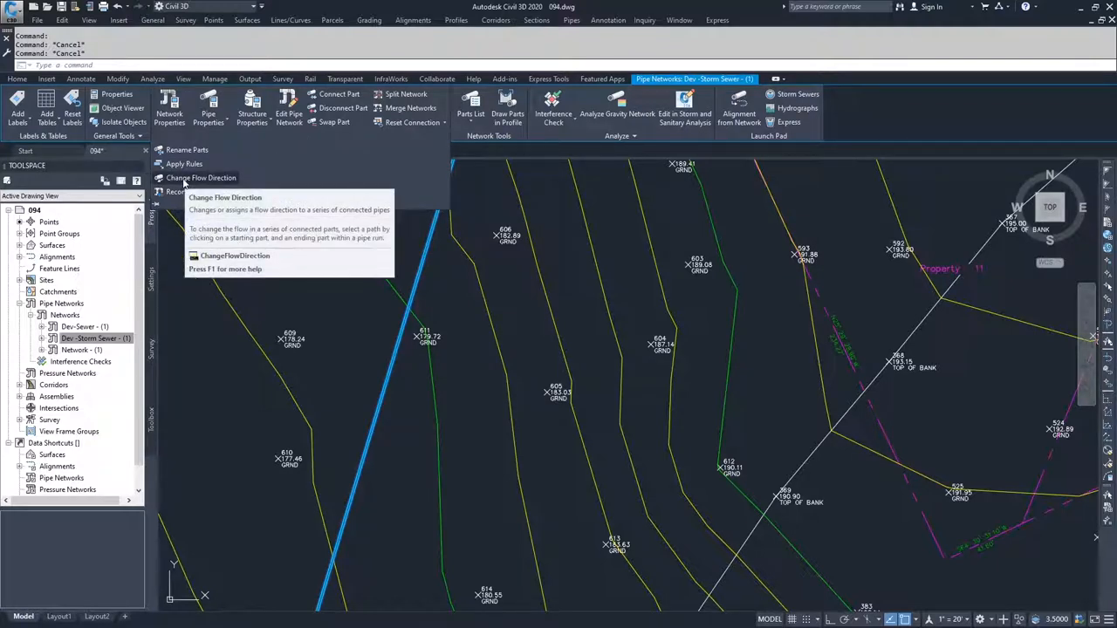
Start Change Flow Direction and pick the upstream starting structure
{"action": "left_click", "coordinate": [199, 178]}
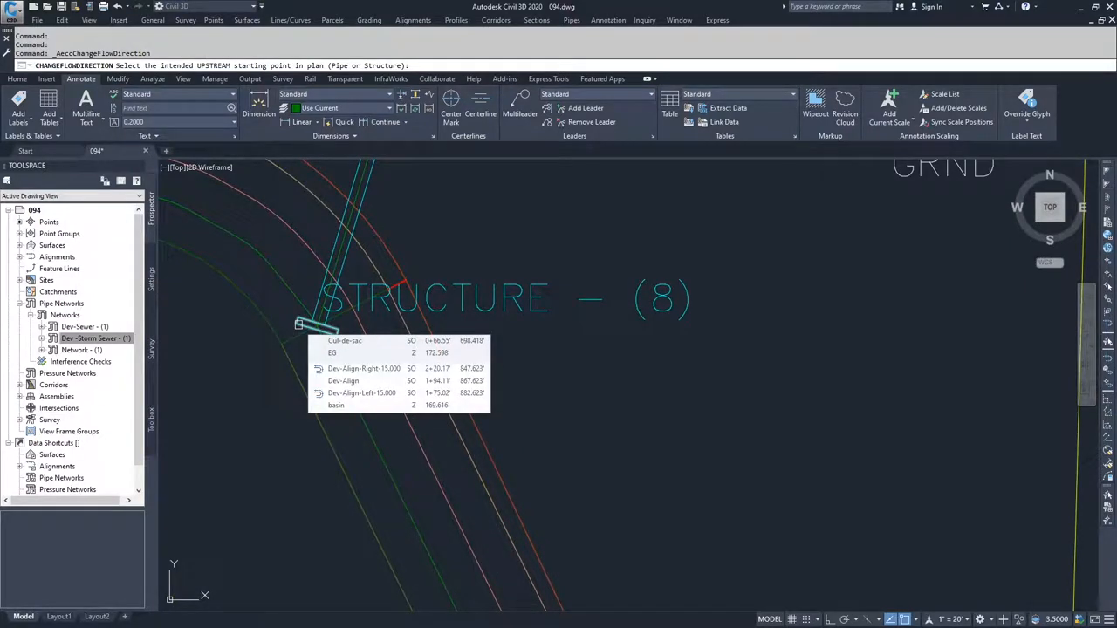
{"action": "left_click", "coordinate": [314, 323]}
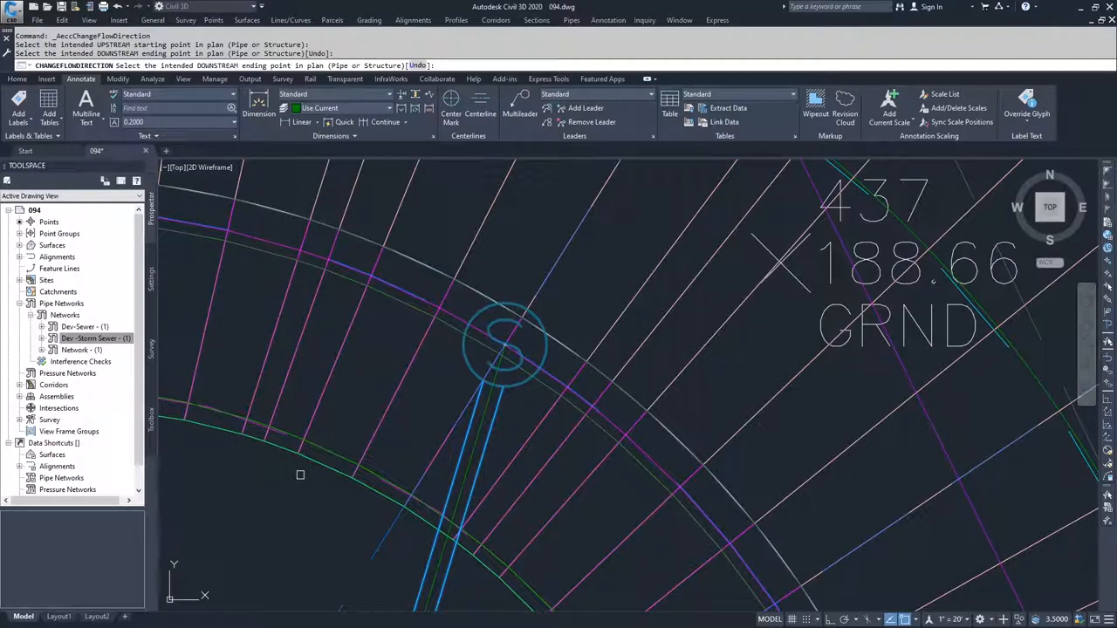
{"action": "mouse_move", "coordinate": [544, 225]}
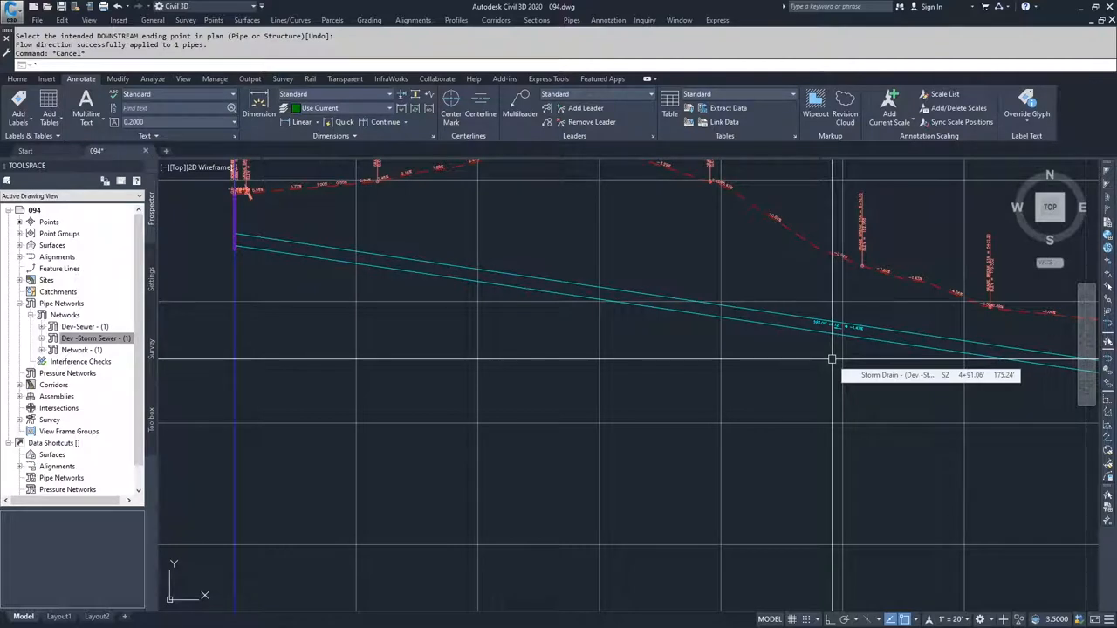
{"action": "mouse_move", "coordinate": [796, 332]}
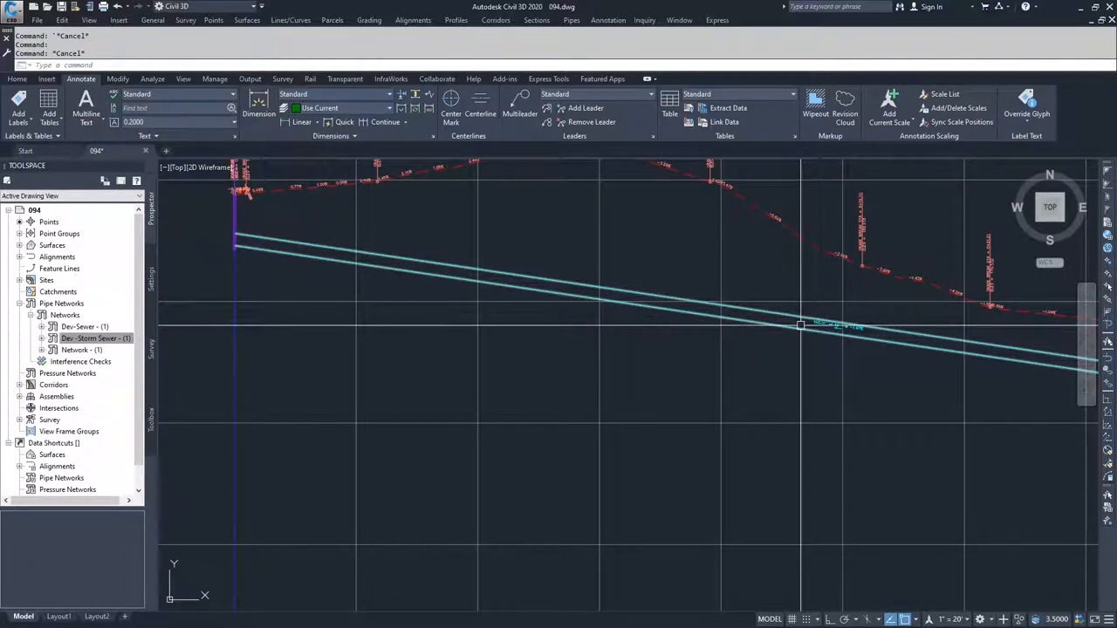
{"action": "mouse_move", "coordinate": [790, 335]}
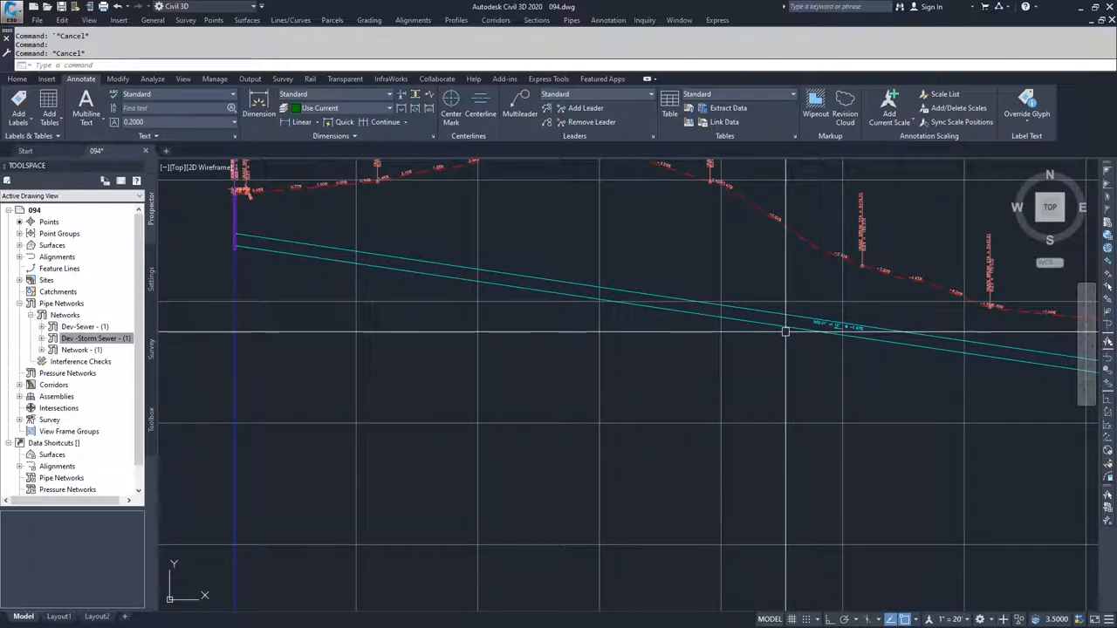
{"action": "mouse_move", "coordinate": [786, 331]}
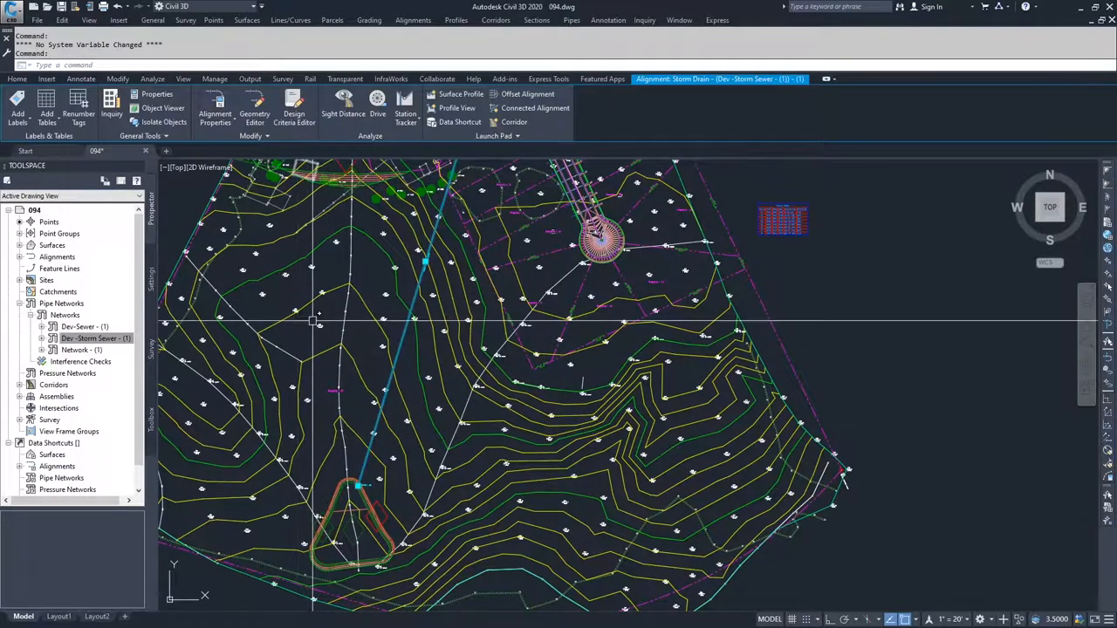
Reselect the storm sewer pipe and start Change Flow Direction again to revert it
{"action": "left_click", "coordinate": [80, 78]}
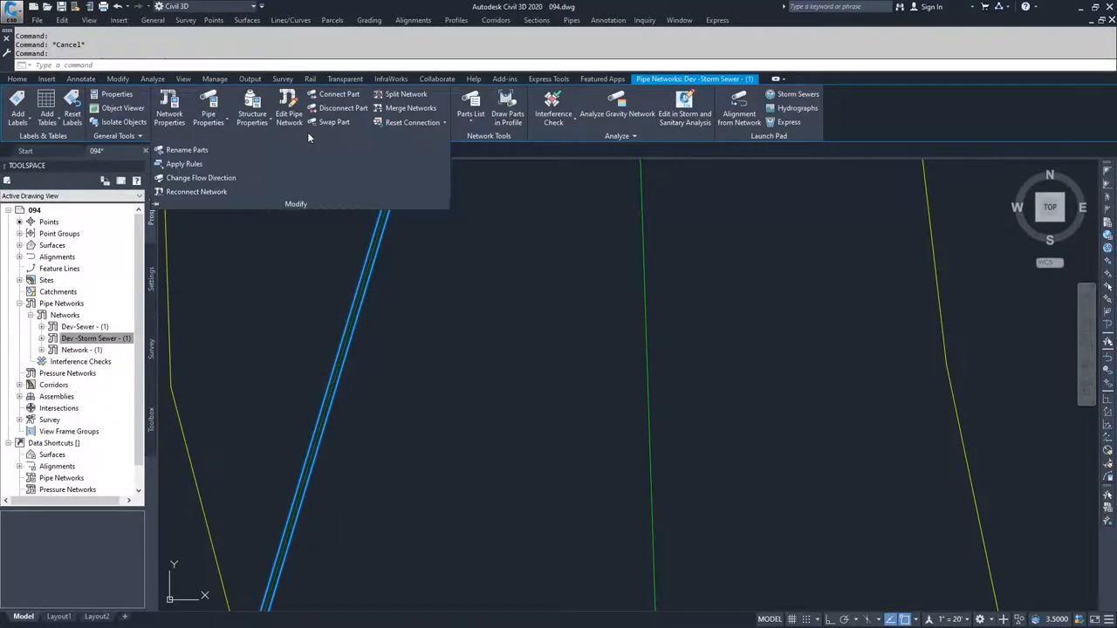
{"action": "left_click", "coordinate": [198, 178]}
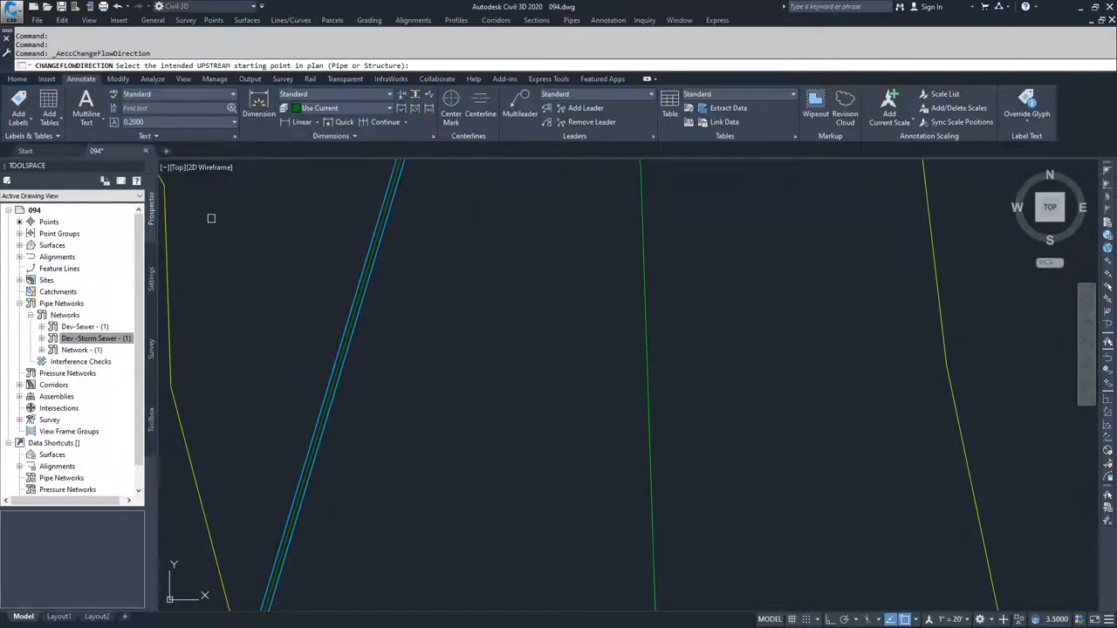